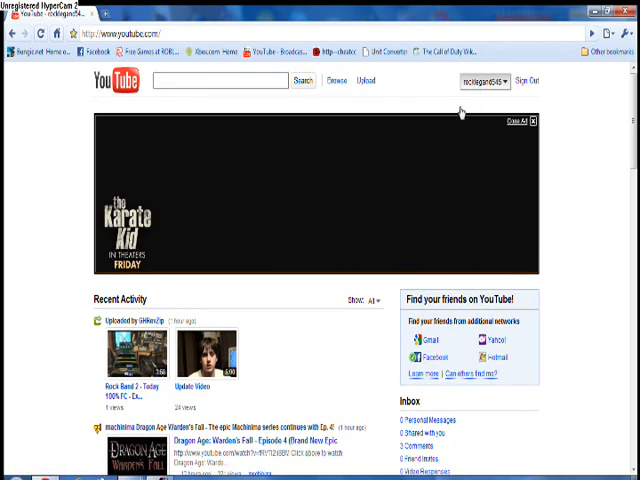
Step: Go to the channel page for 'The Rock Legend!' from the username dropdown
click(484, 80)
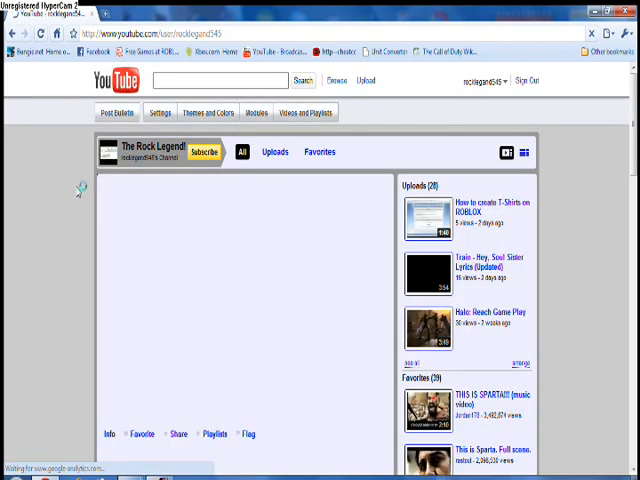
Step: Play and pause the featured 'Hey, Soul Sister' lyrics video
click(432, 270)
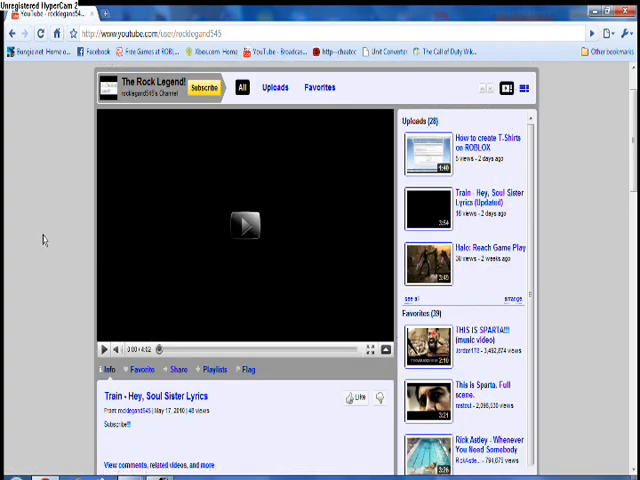
click(246, 225)
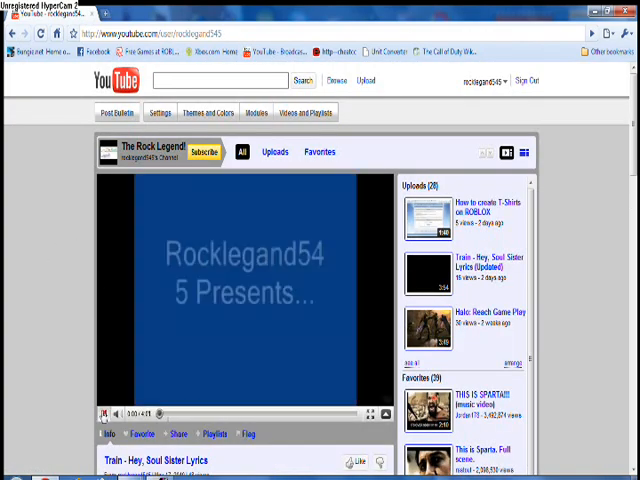
scroll(down, 3)
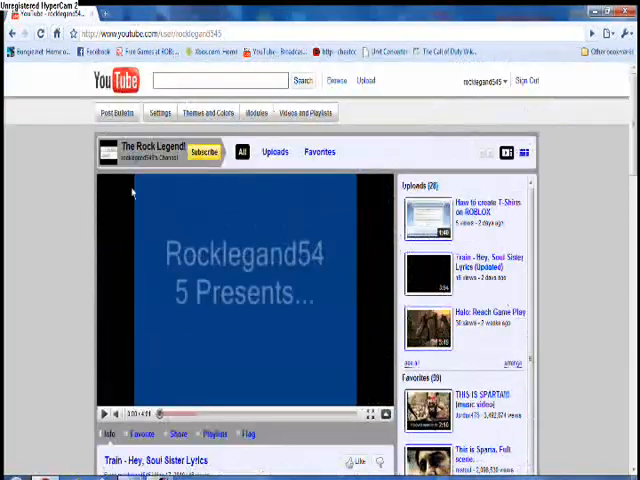
click(205, 112)
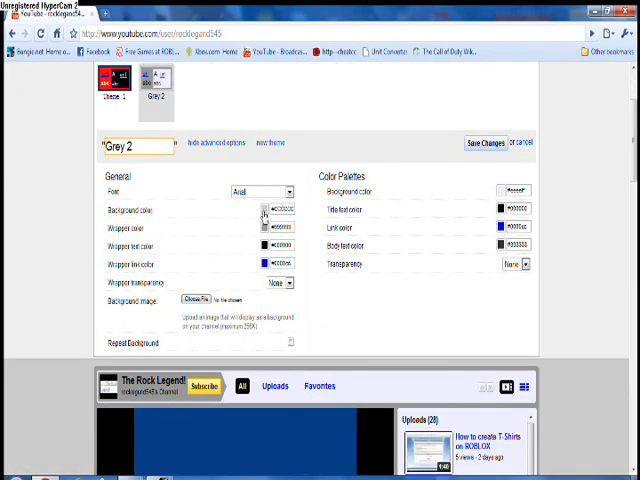
Step: Set the Grey 2 theme's background to #FF0000 and wrapper to cyan
click(263, 210)
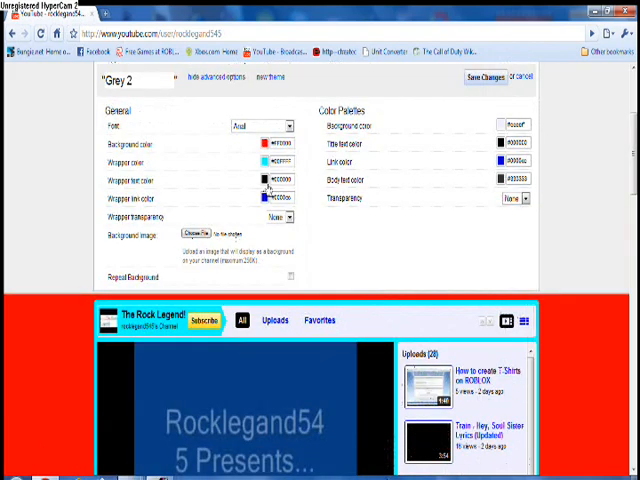
Step: Set wrapper text color to blue and wrapper link color to #800000
click(270, 176)
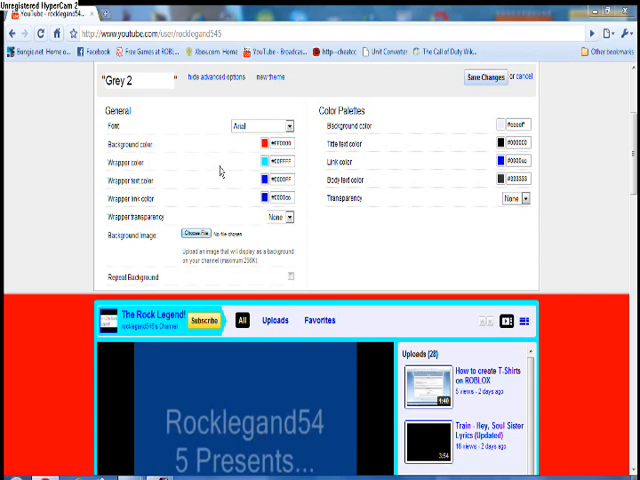
click(196, 232)
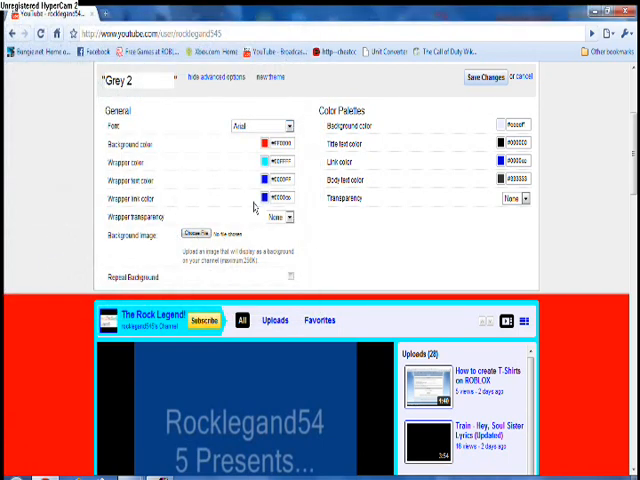
click(270, 198)
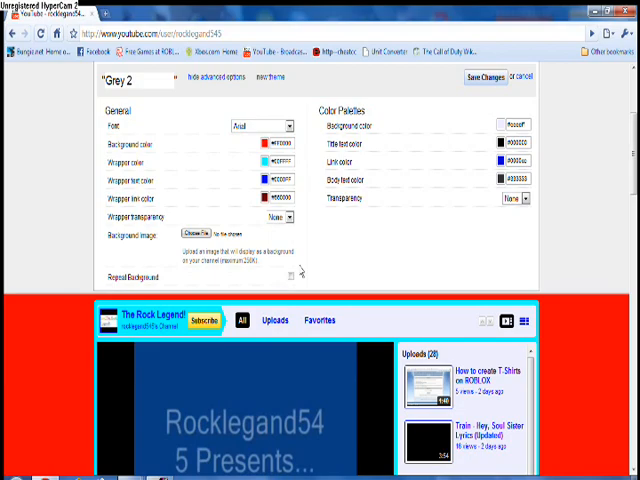
scroll(down, 3)
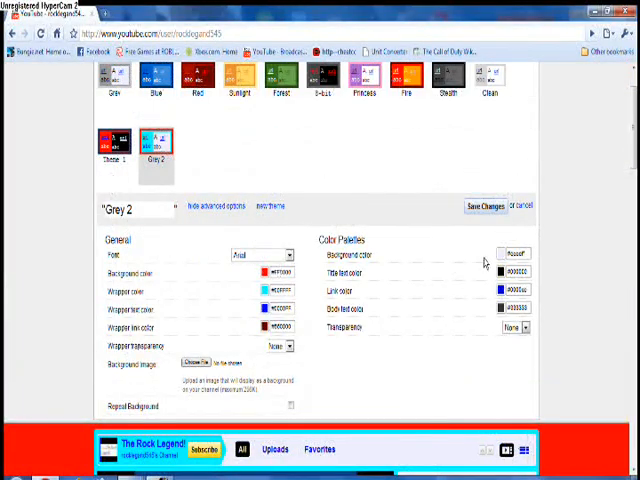
Step: Cancel the Grey 2 changes and load the saved Theme 1 with Courier New font
scroll(up, 3)
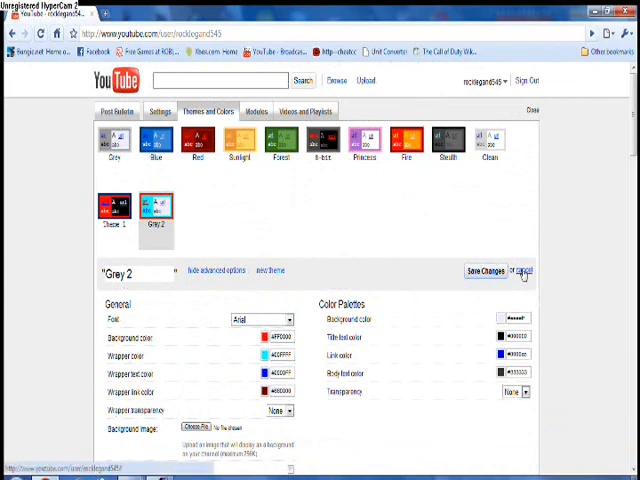
click(113, 140)
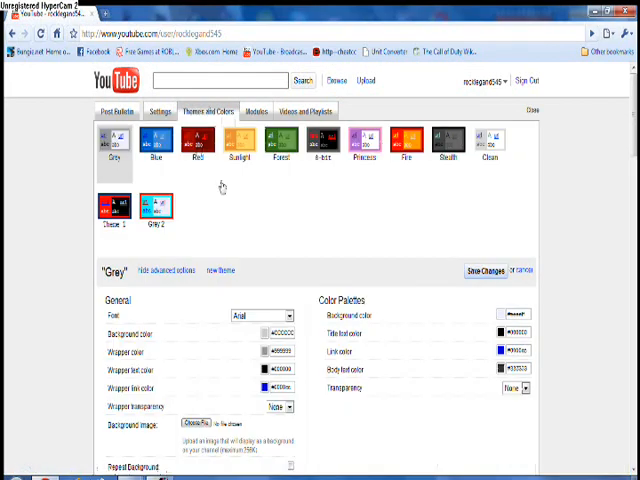
click(116, 210)
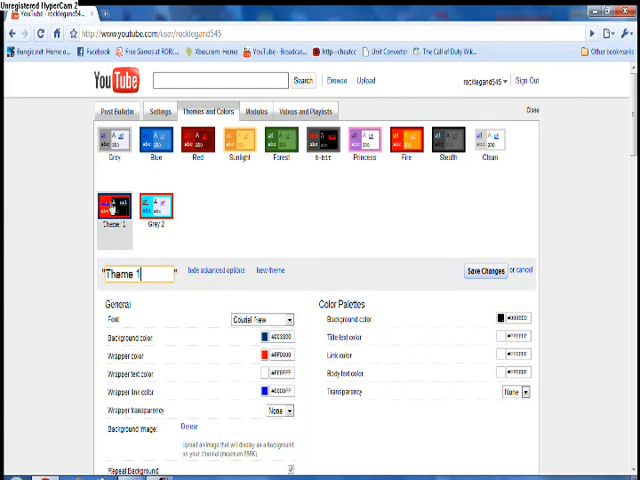
Step: Scroll down to view the channel with the red wrapper over smiley-face tiles
scroll(down, 3)
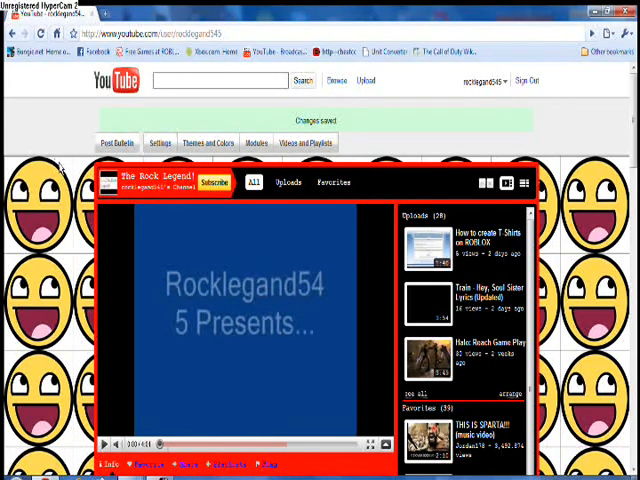
mouse_move(124, 417)
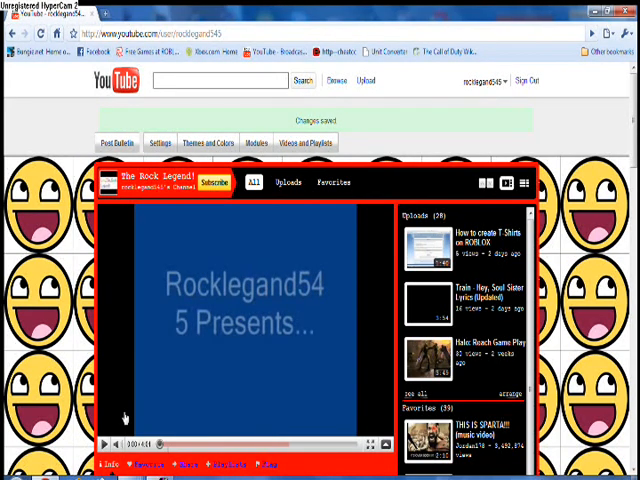